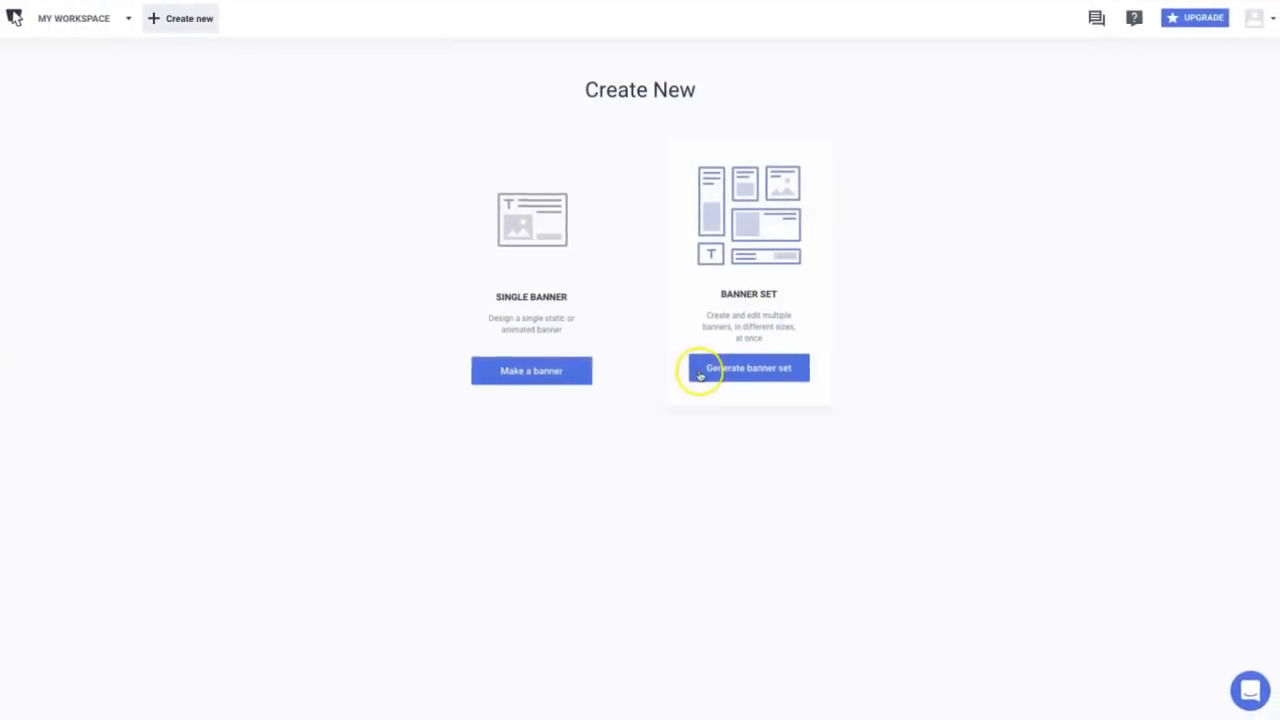
Start generating a banner set with extra sizes including social posts.
click(748, 368)
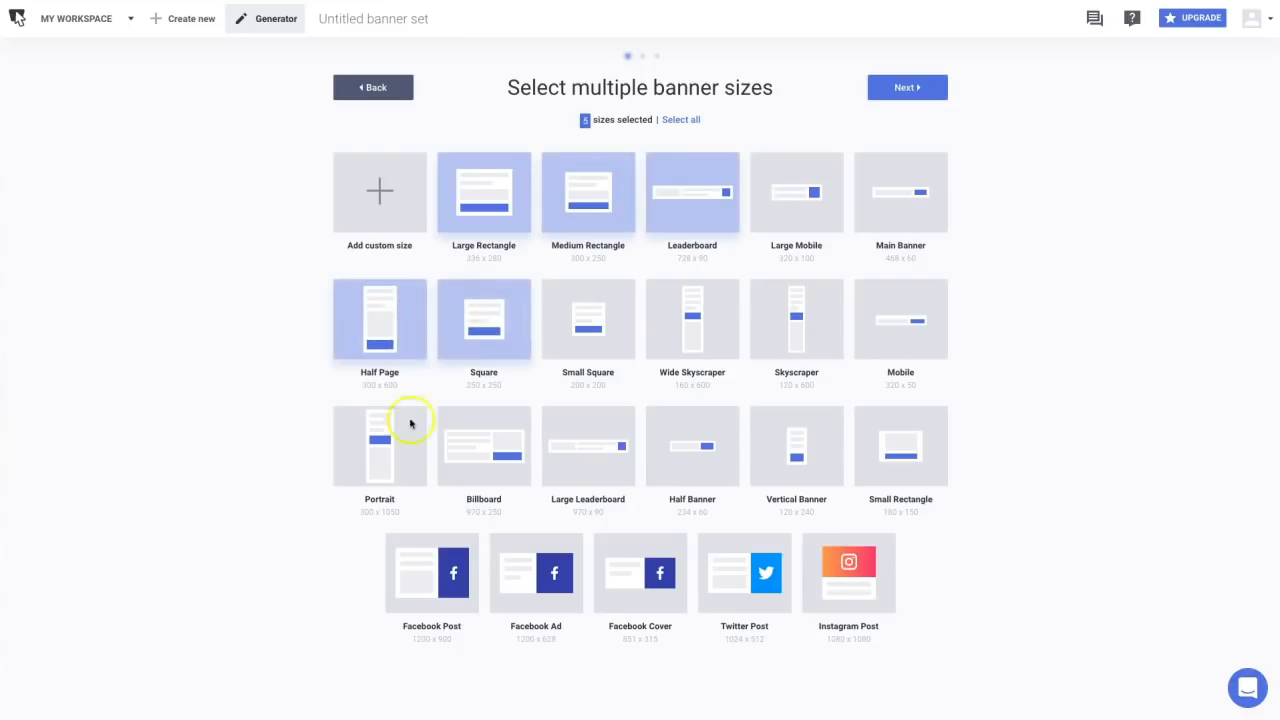
click(848, 572)
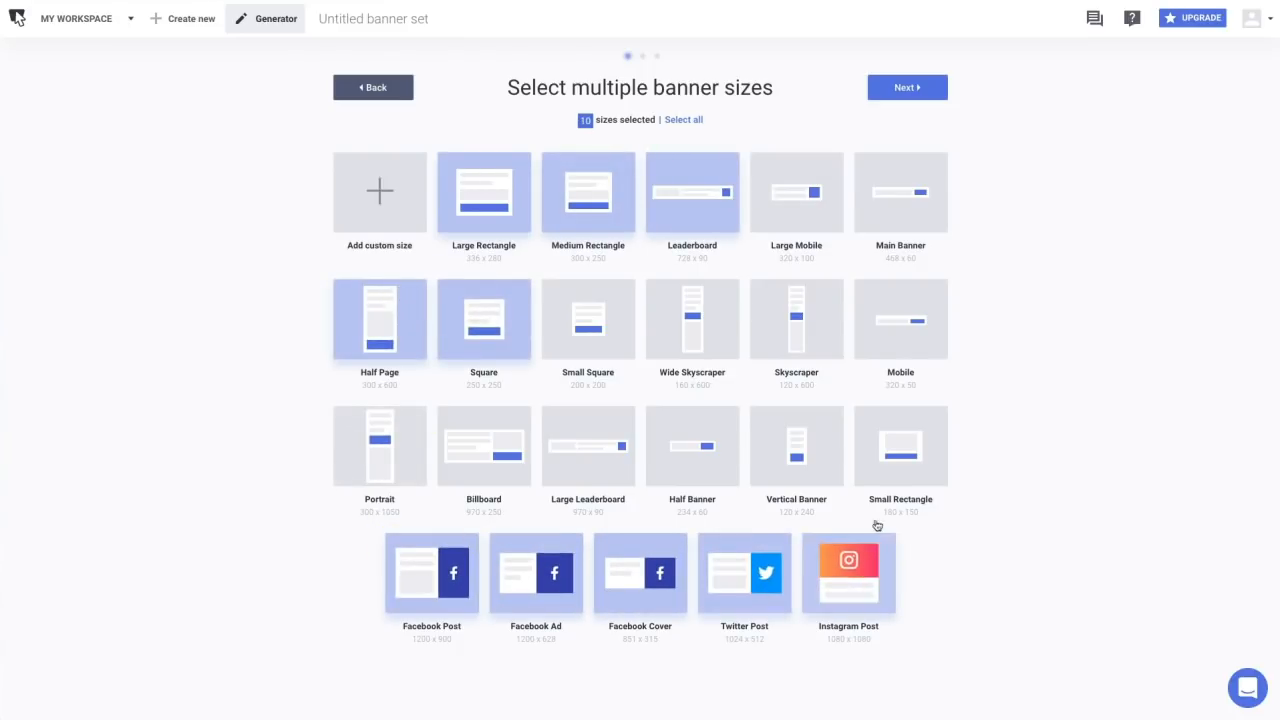
click(906, 88)
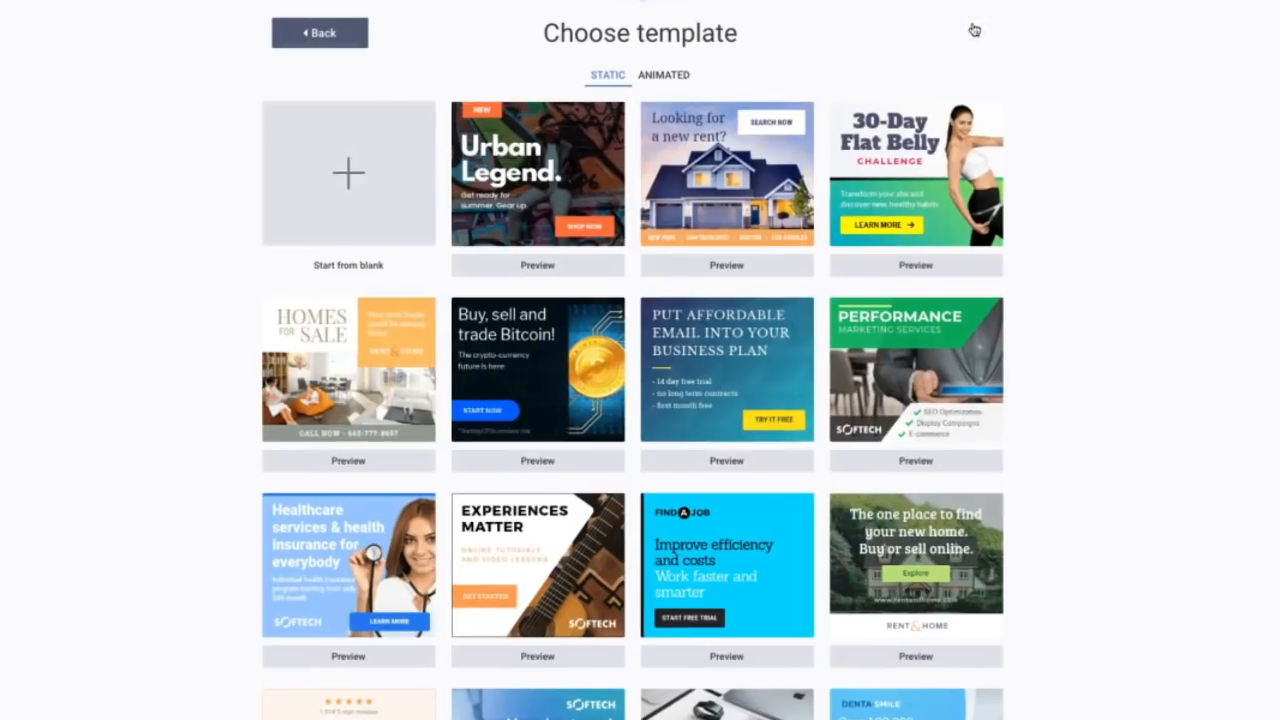
Apply the glasses shop template and change the description text to 'sunglasses'.
scroll(down, 3)
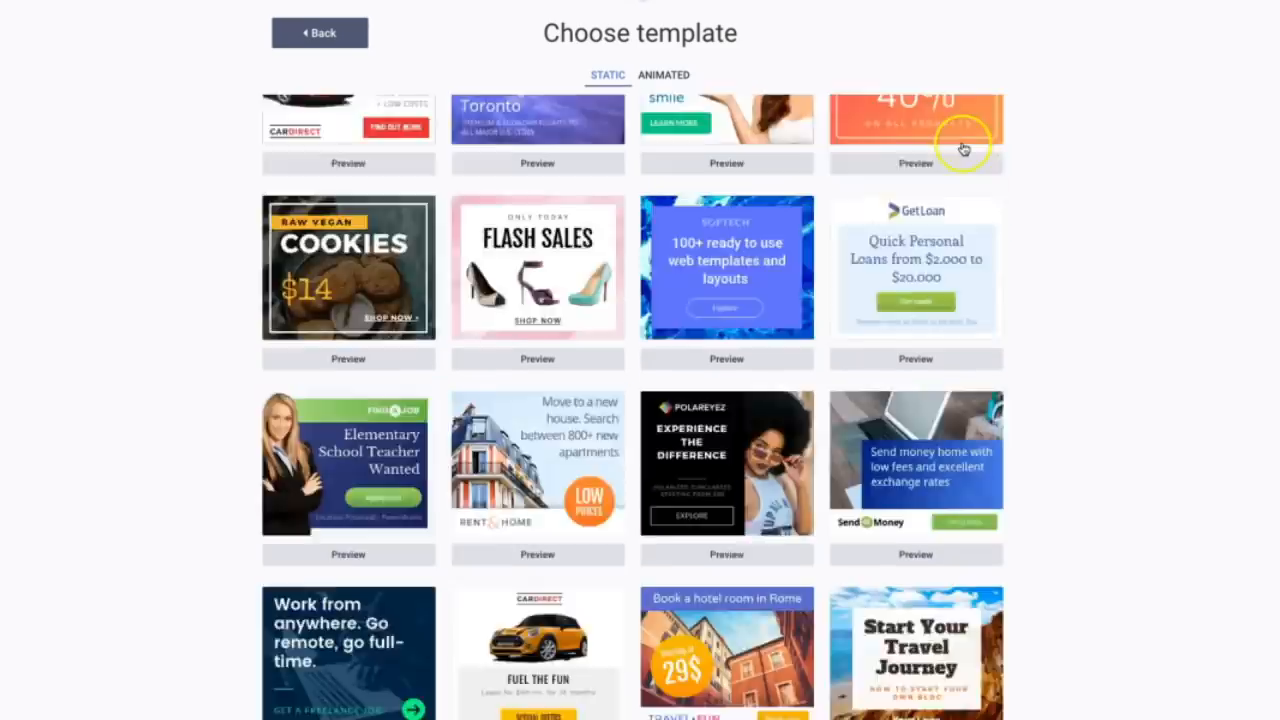
click(916, 120)
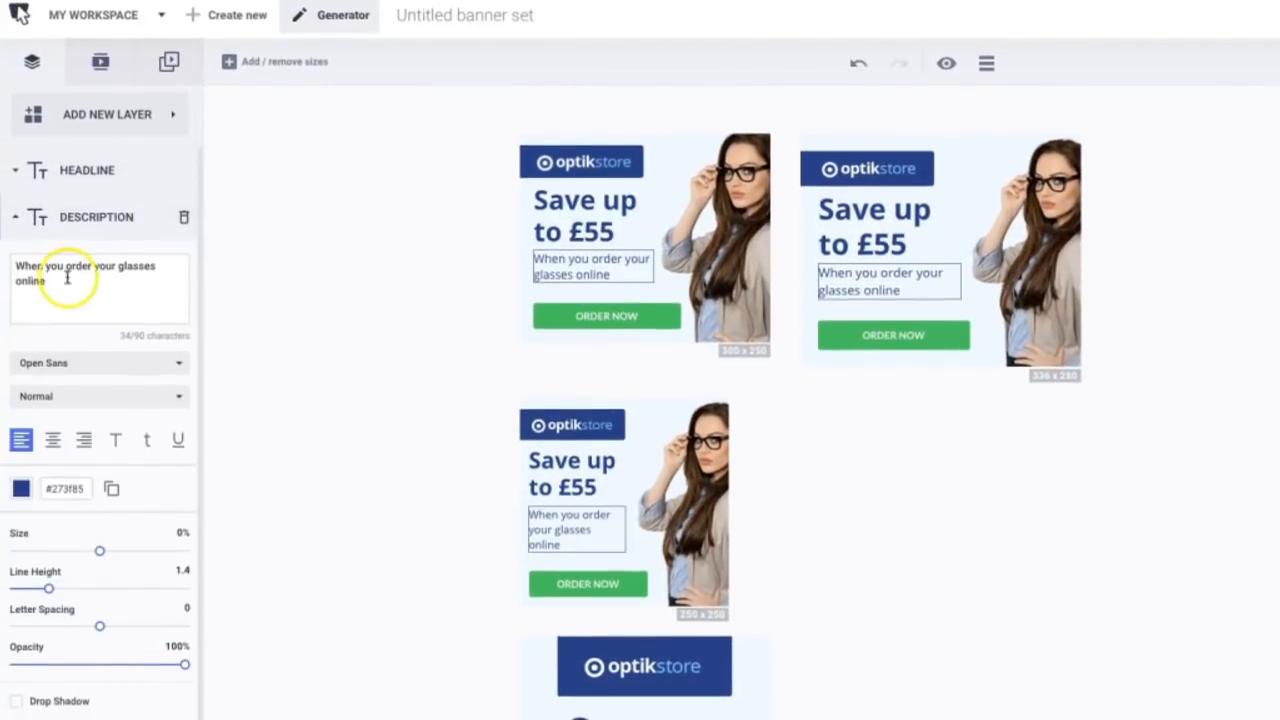
text(sunglasses)
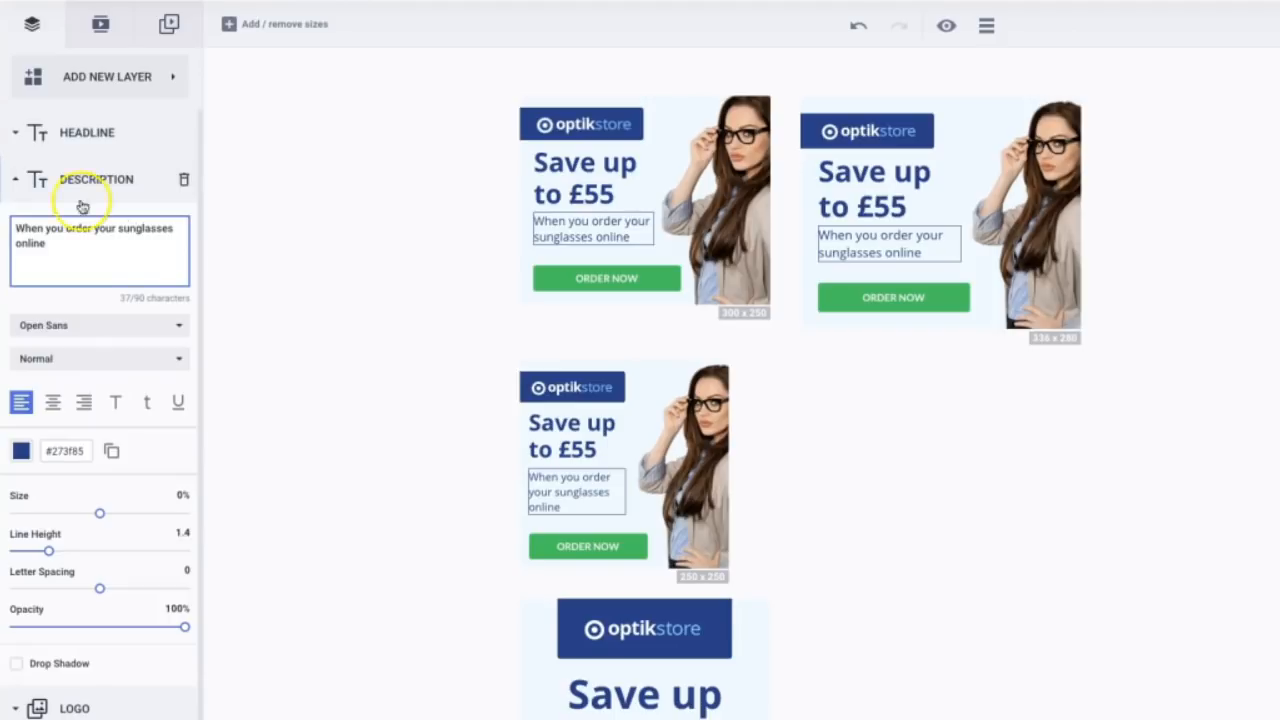
click(74, 192)
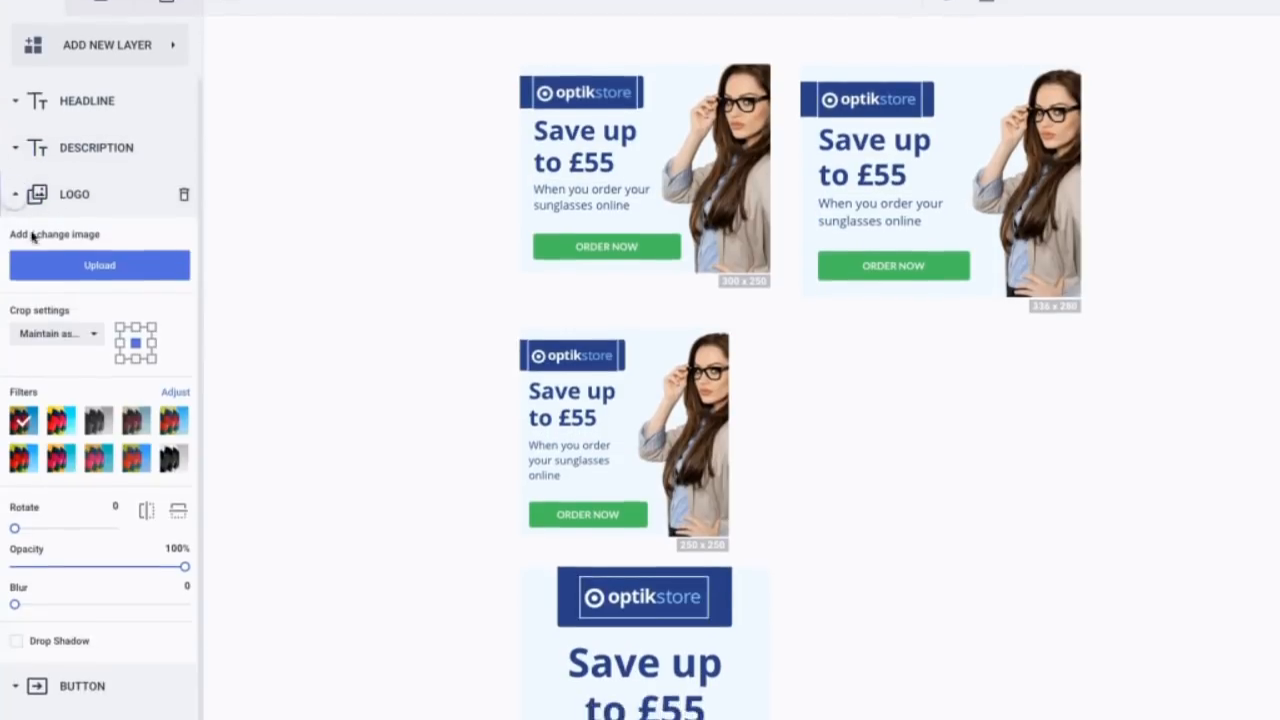
Upload the Polareyez logo and give the order button an orange solid colour.
click(100, 264)
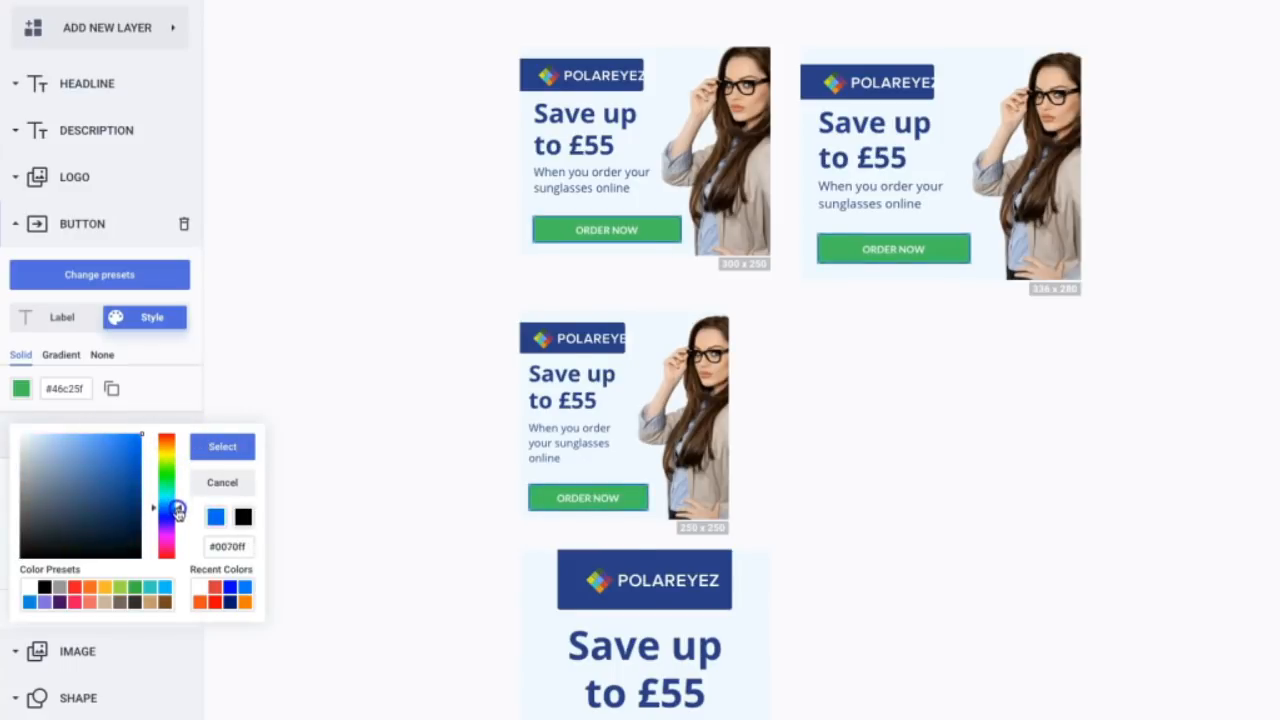
click(222, 446)
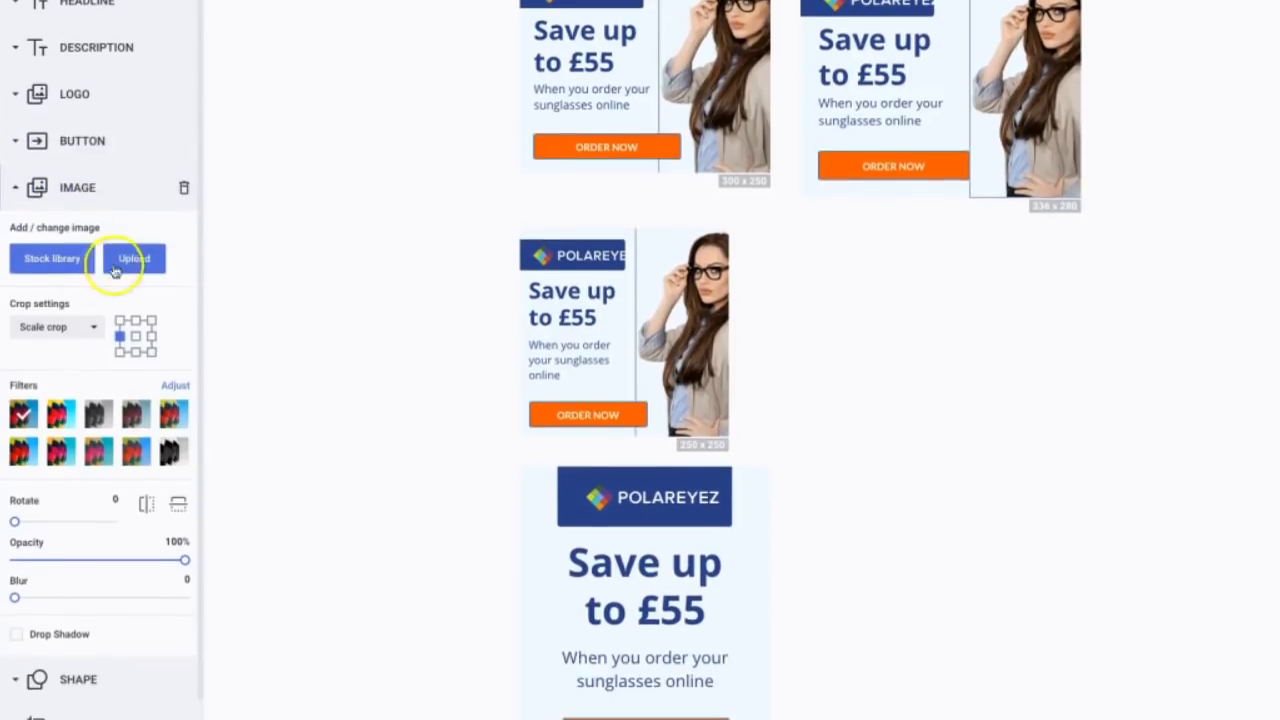
Show the stock images collection from the Image layer's upload library.
click(132, 258)
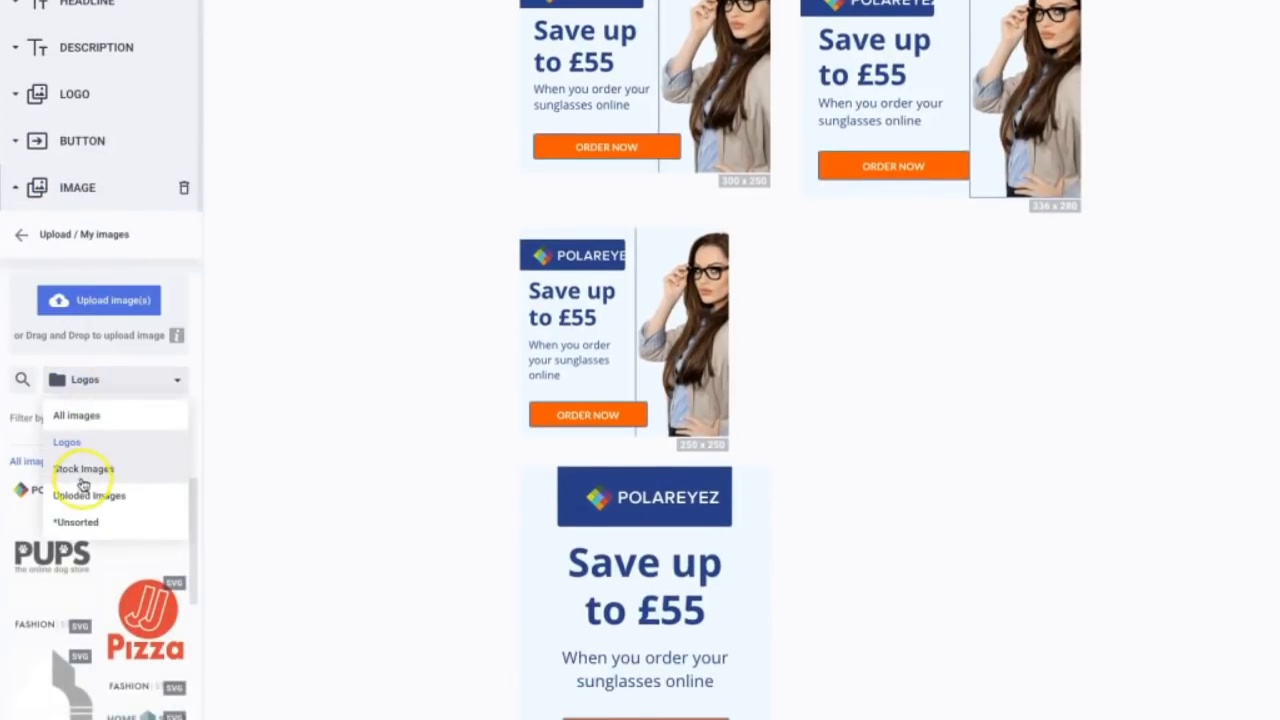
click(84, 468)
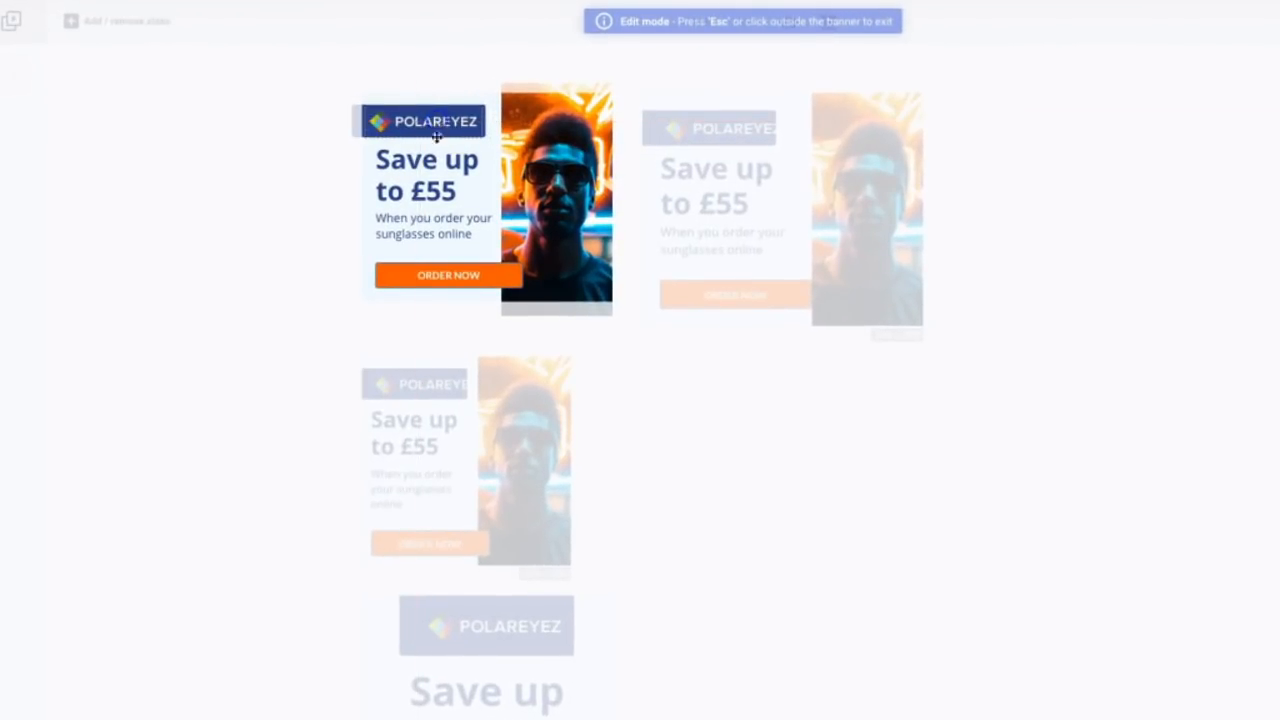
Reposition the logo in the first and wide banners individually, then begin saving the set.
click(448, 276)
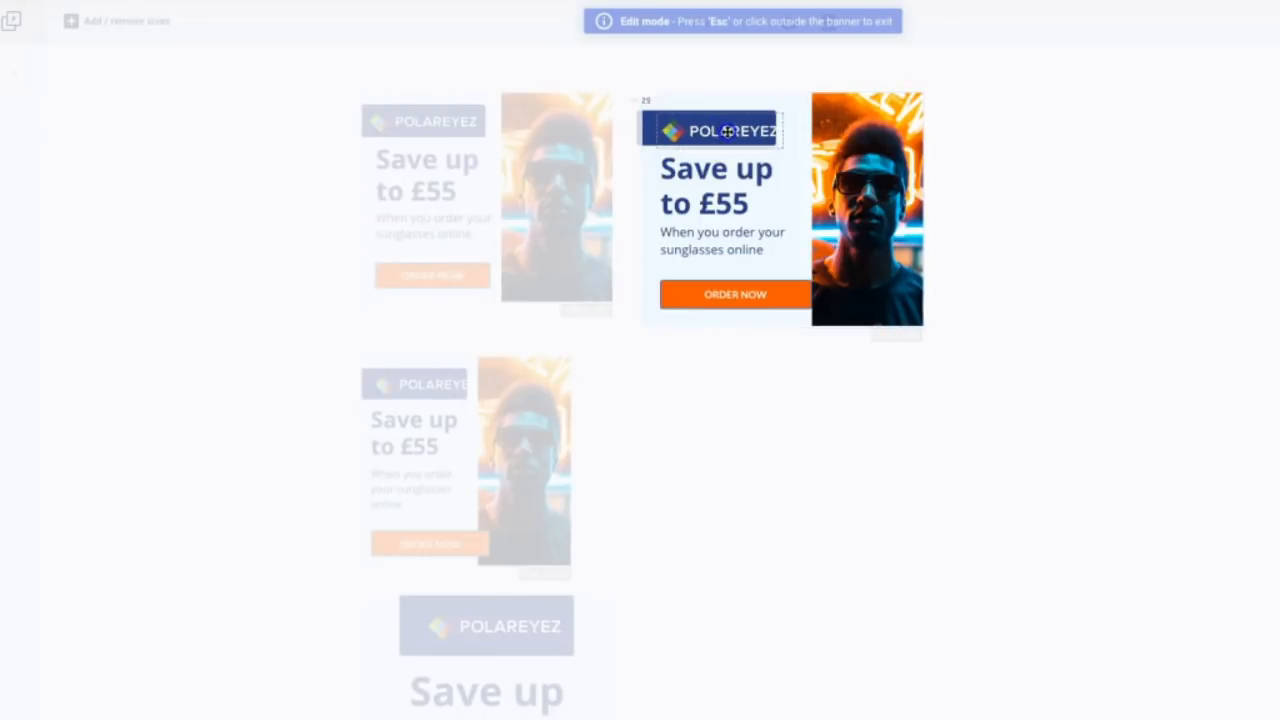
click(736, 294)
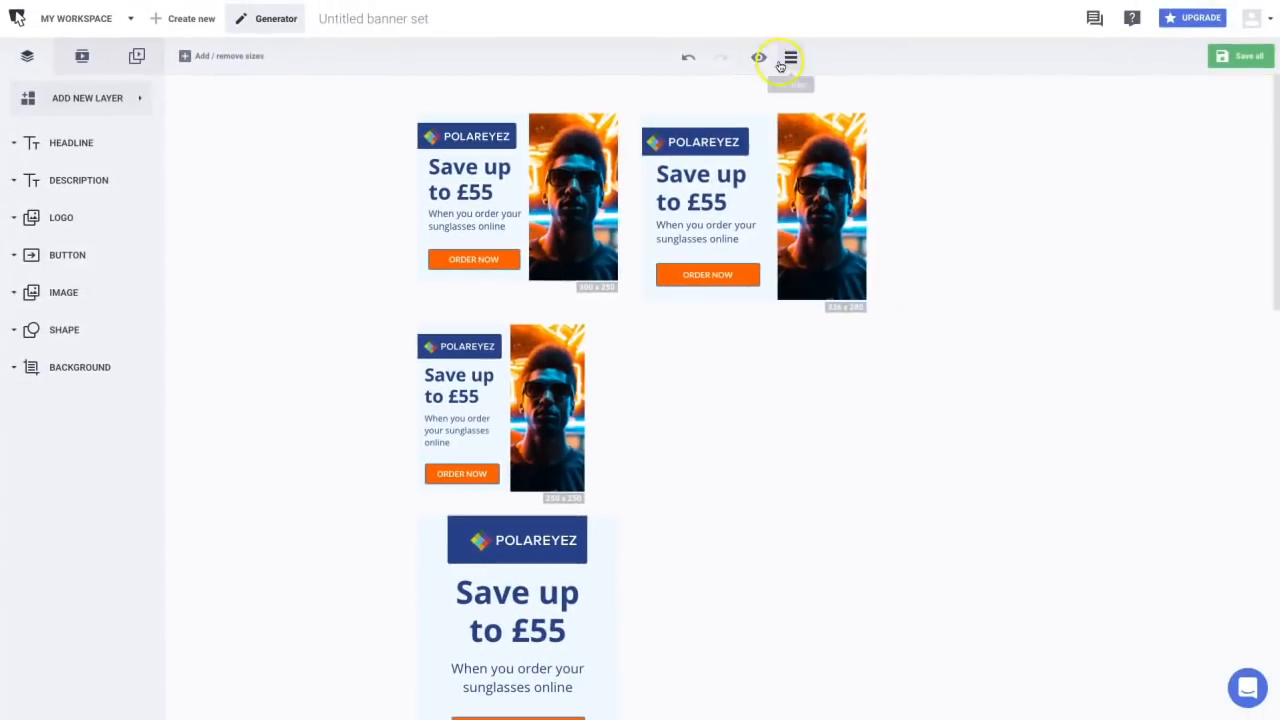
click(760, 56)
text(My)
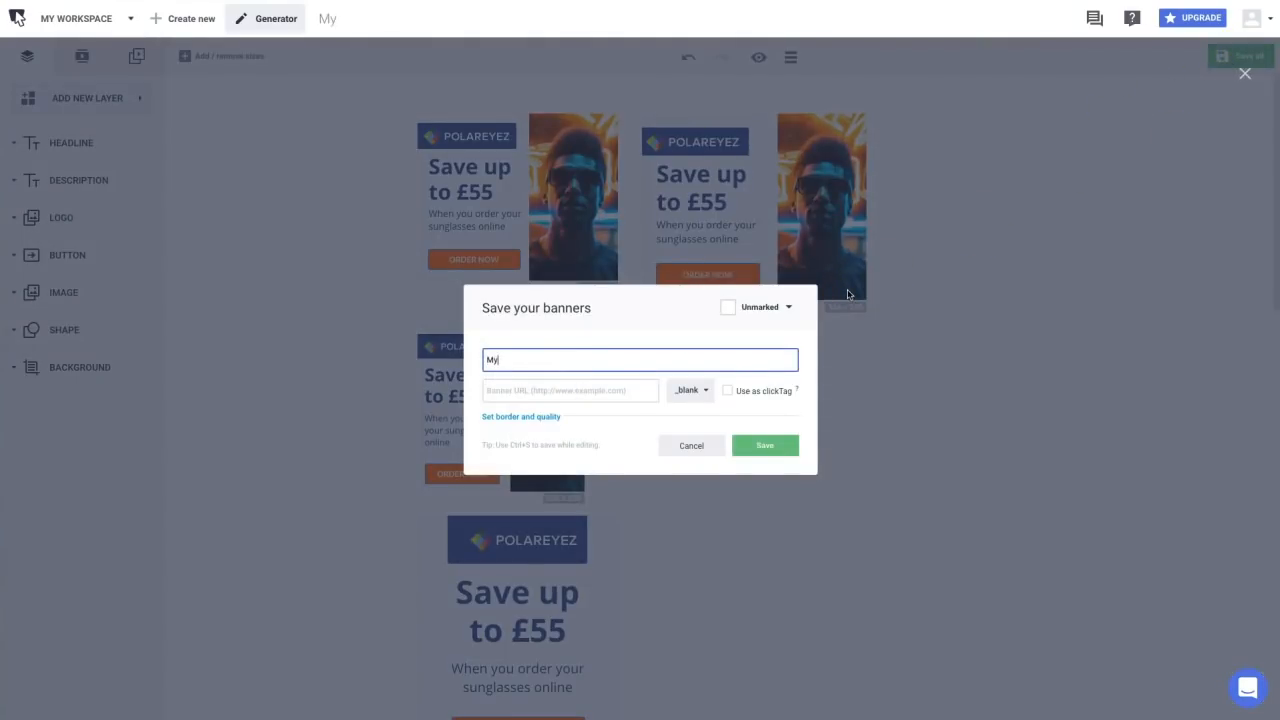
Name the banner set 'My Banners' in the save dialog.
text(Banners)
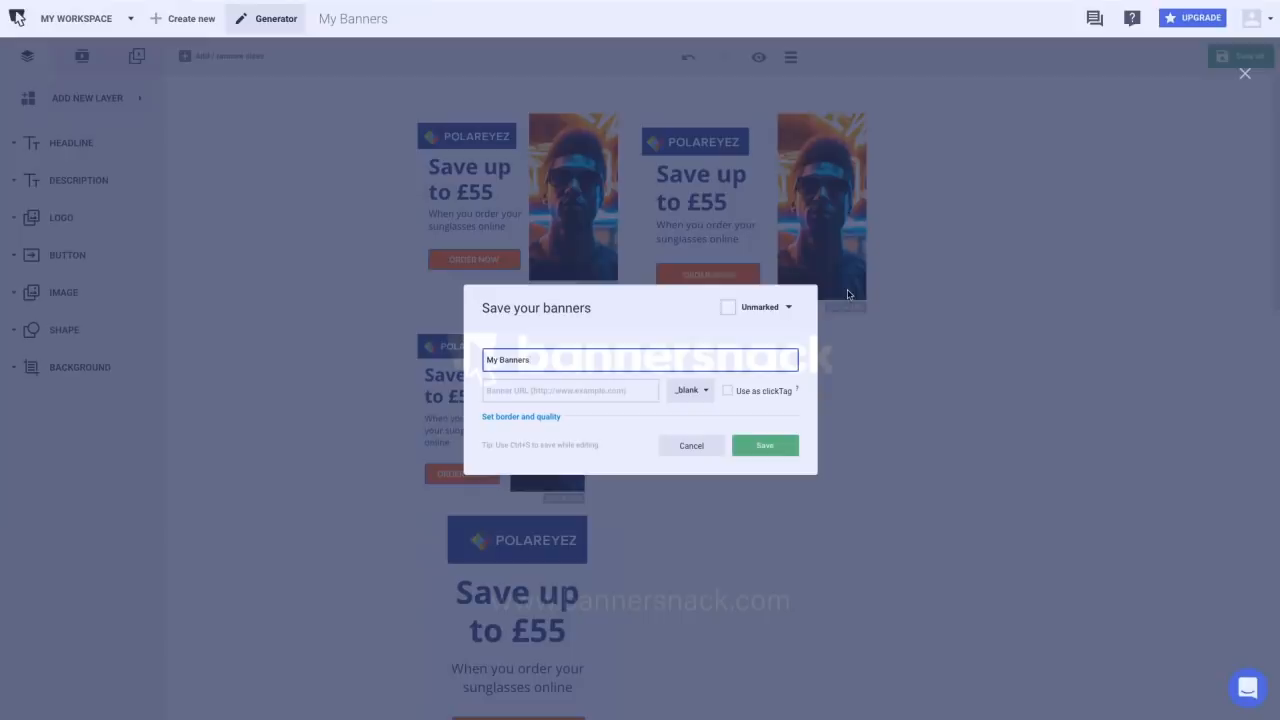